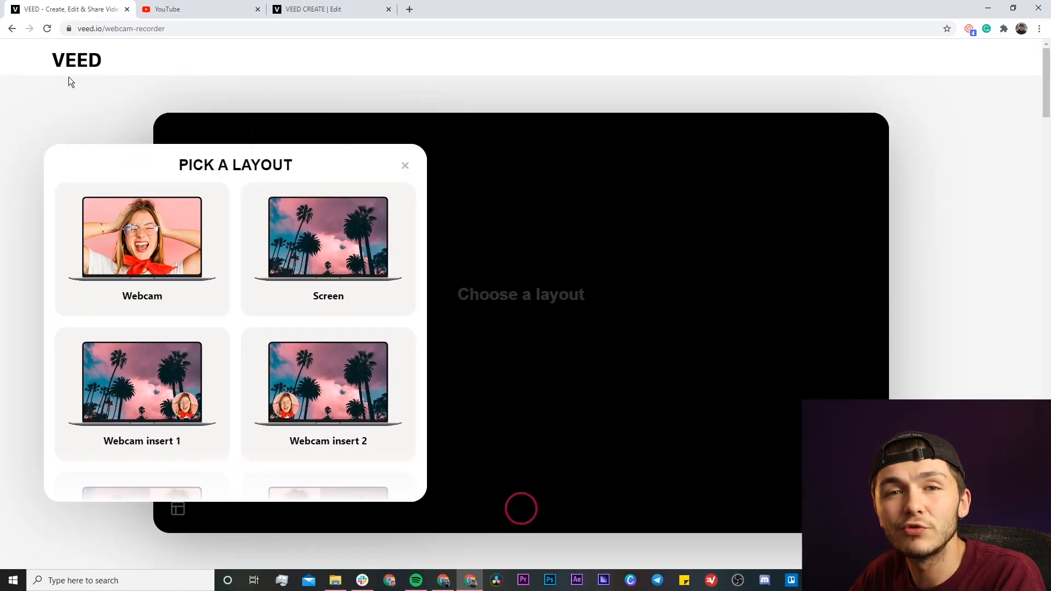
pyautogui.moveTo(57, 108)
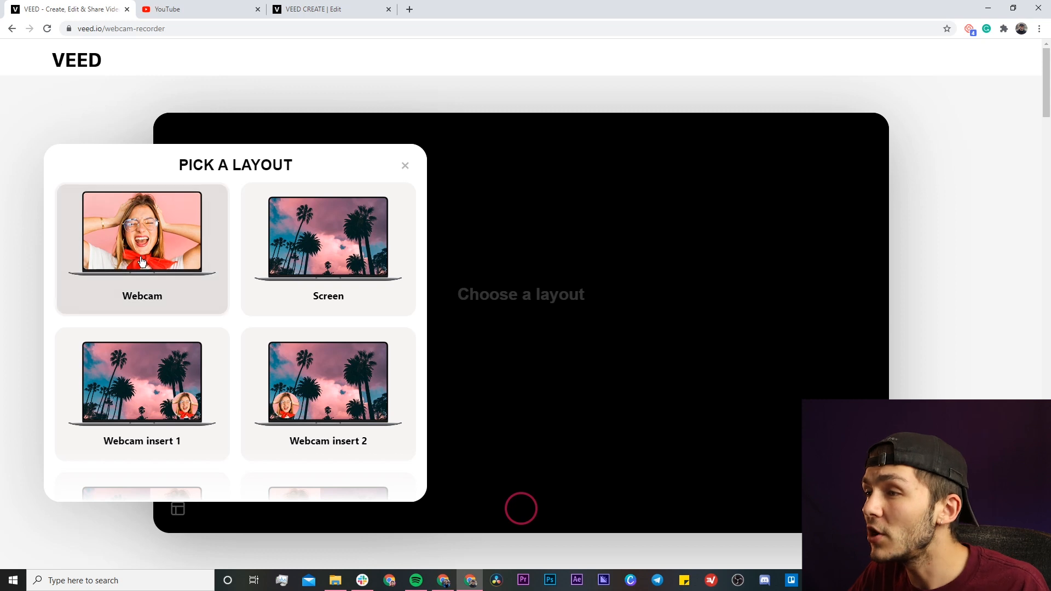
# Choose the Split screen 2 layout and share the entire screen beside the webcam
pyautogui.scroll(-3)
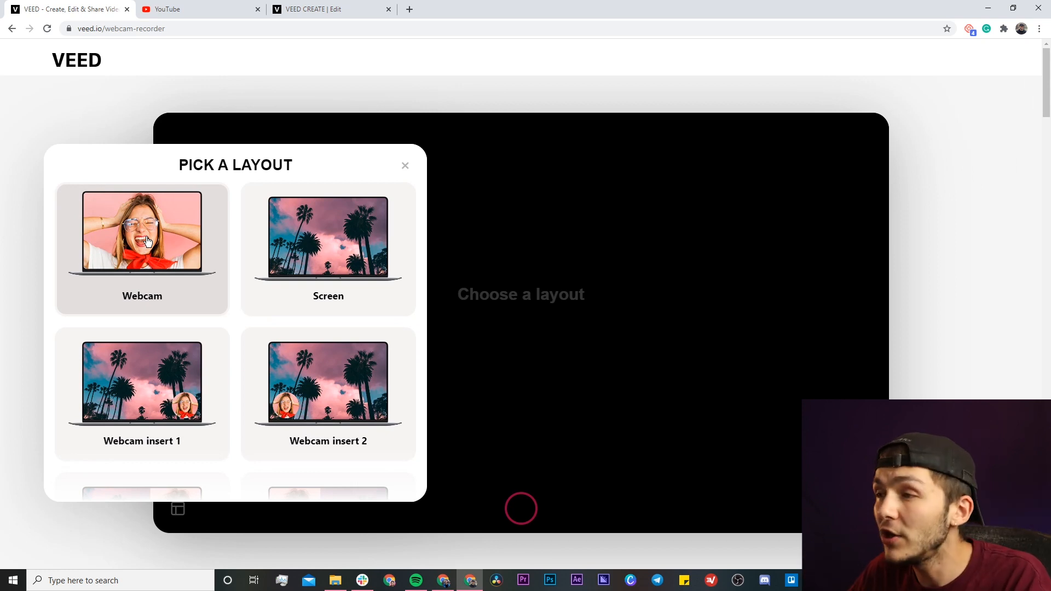
pyautogui.moveTo(165, 254)
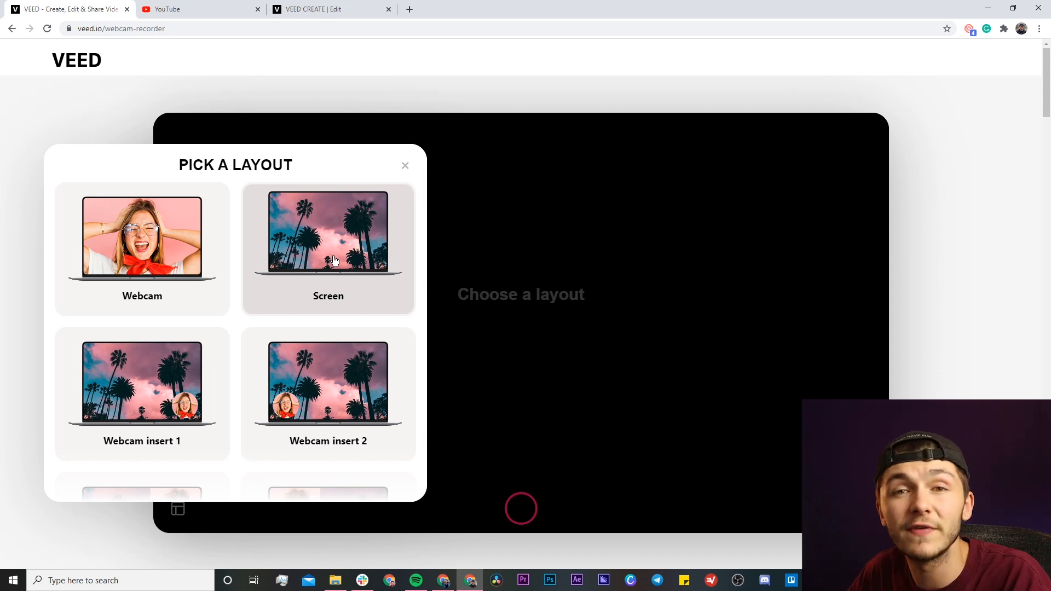
pyautogui.moveTo(341, 261)
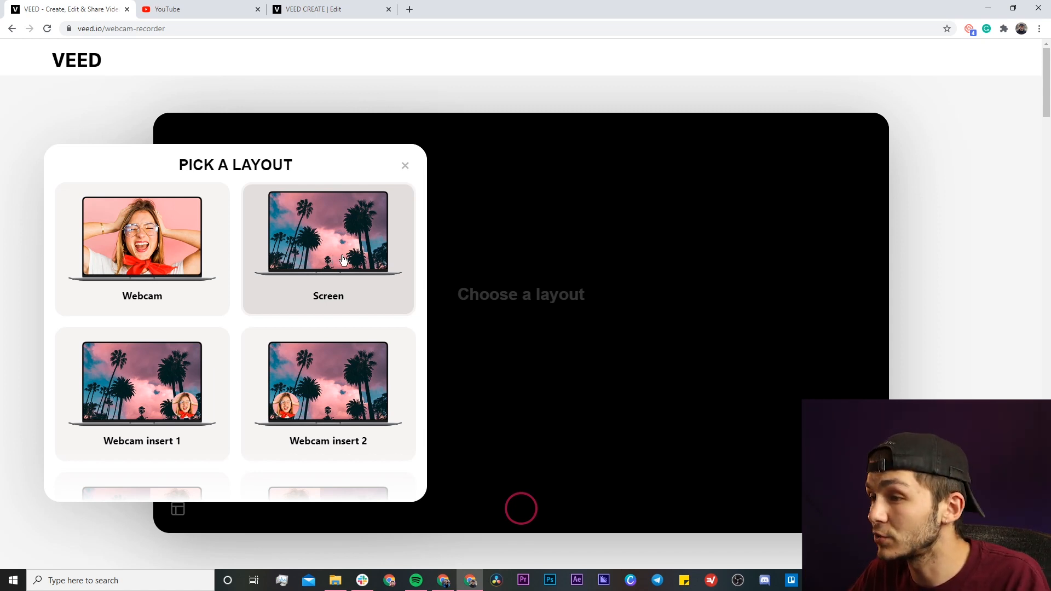
pyautogui.scroll(-3)
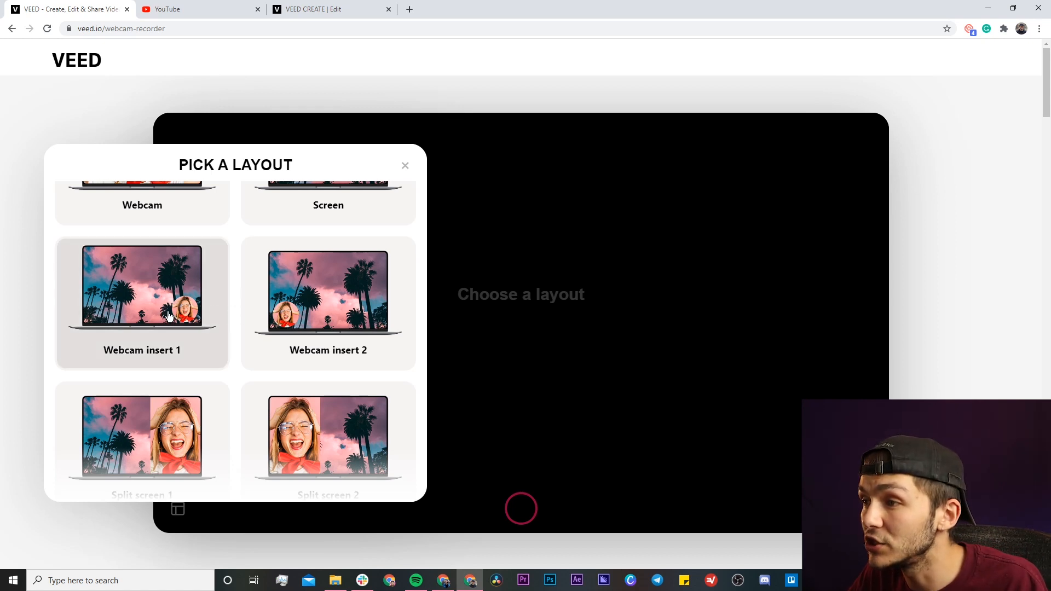
pyautogui.scroll(-3)
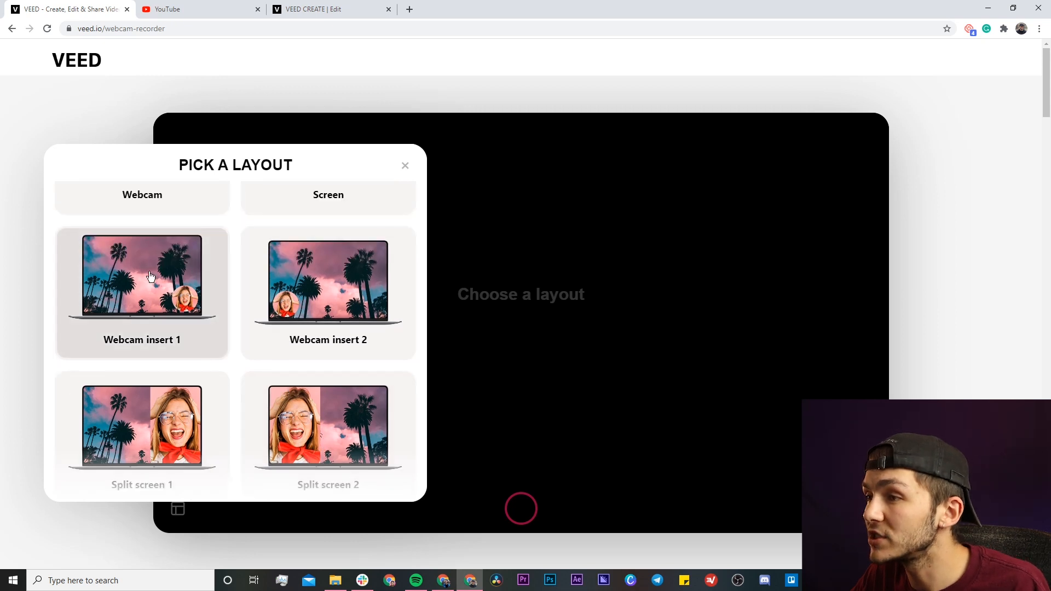
pyautogui.scroll(-3)
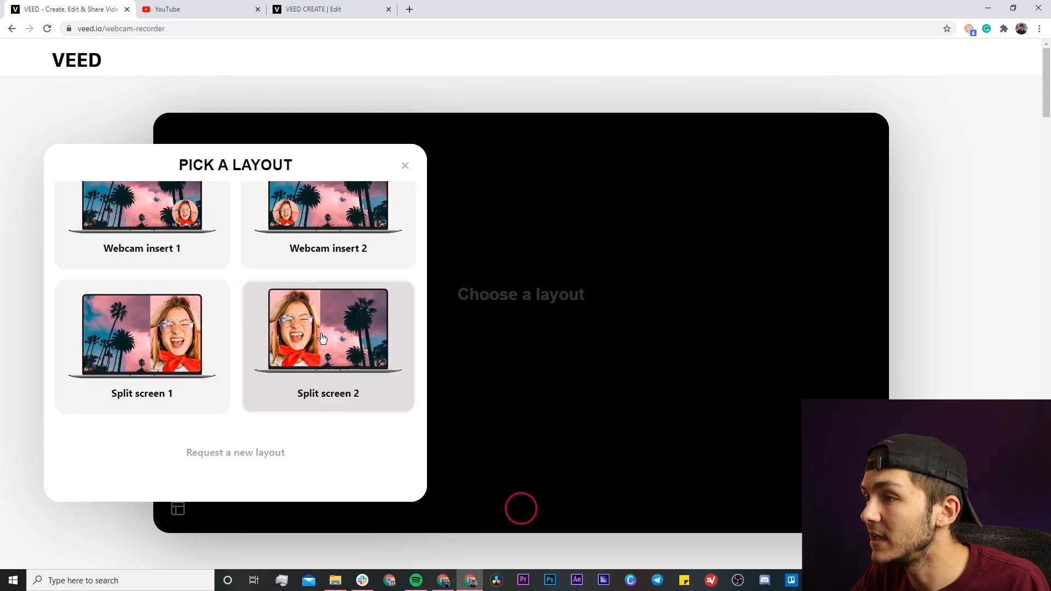
pyautogui.click(327, 328)
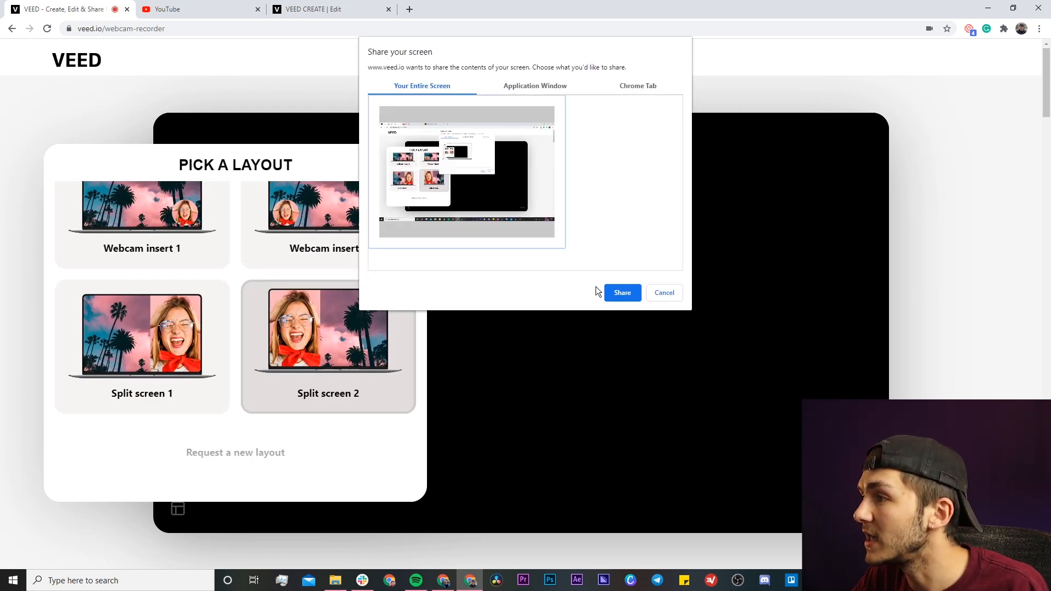
pyautogui.click(622, 294)
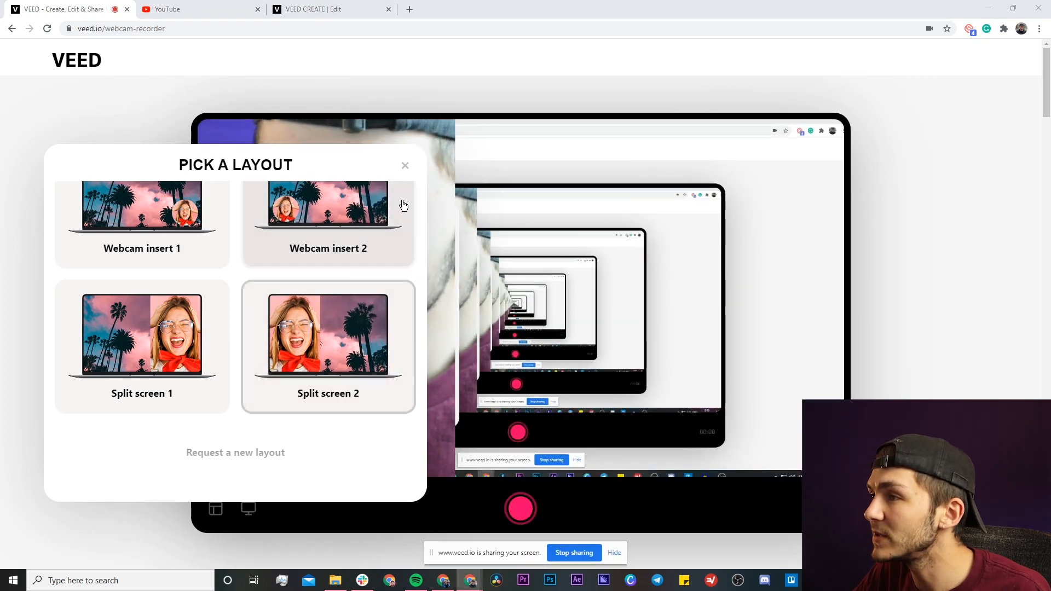
pyautogui.click(405, 166)
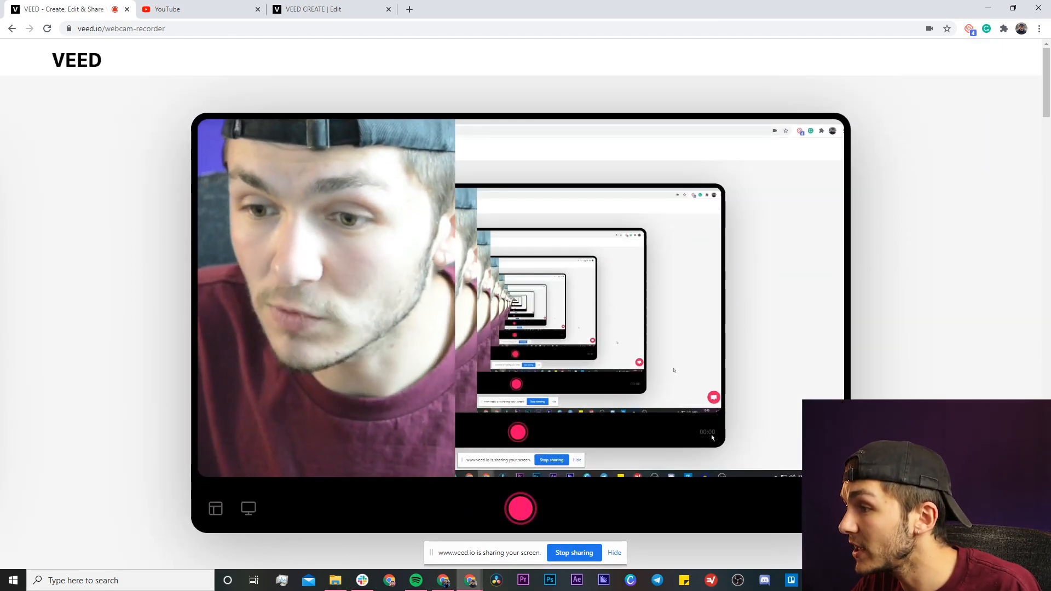
# Start recording the split-screen webcam-plus-screen take
pyautogui.click(519, 509)
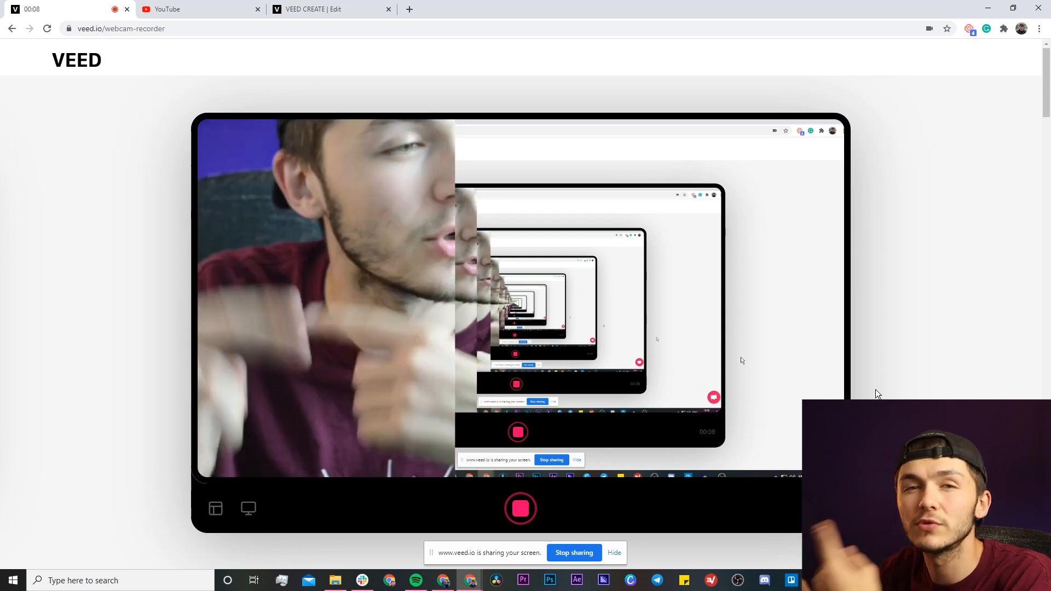
pyautogui.moveTo(880, 396)
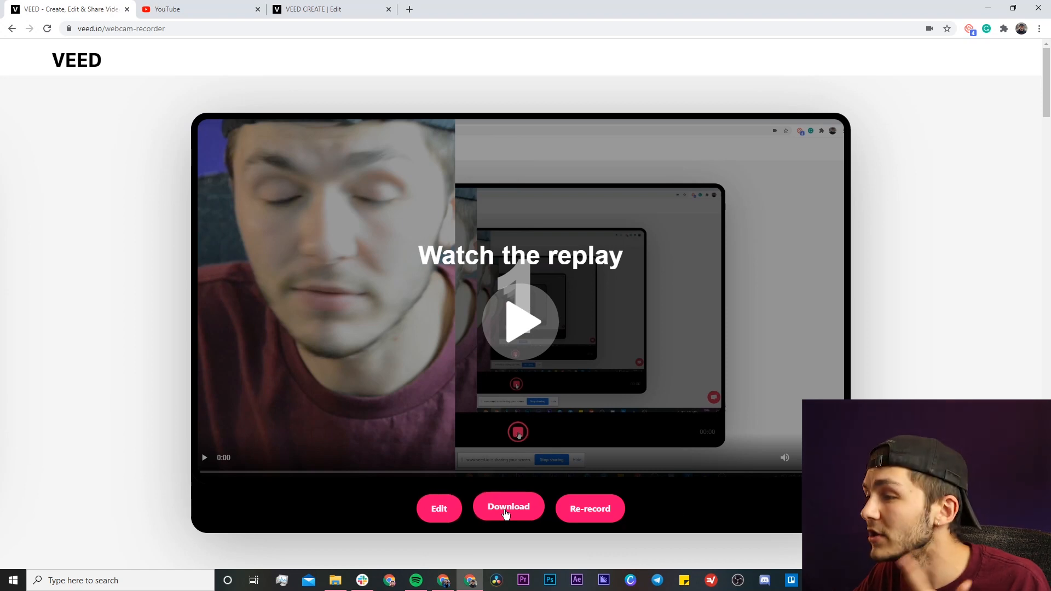
# Download the recorded split-screen take and clear the download bar
pyautogui.click(508, 507)
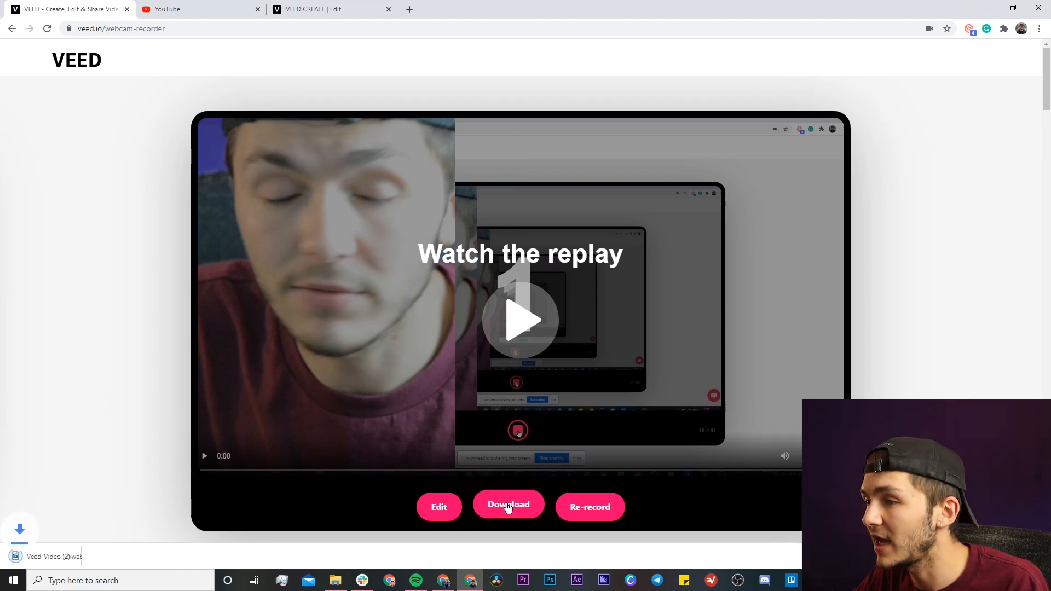
pyautogui.click(508, 506)
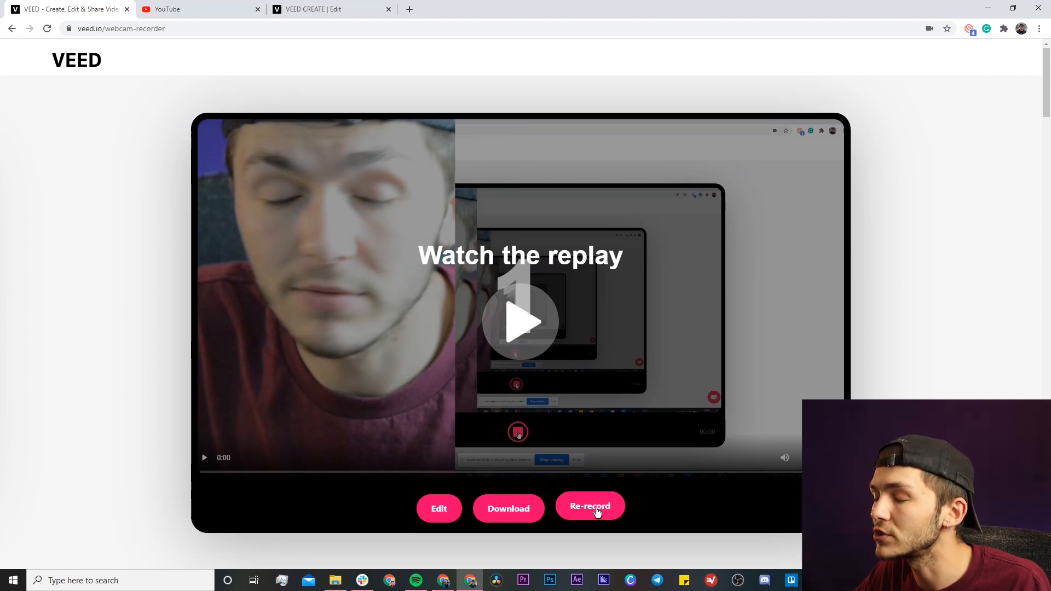
# Re-record with the entire screen shared and the Webcam insert 2 layout, then start the take
pyautogui.click(589, 506)
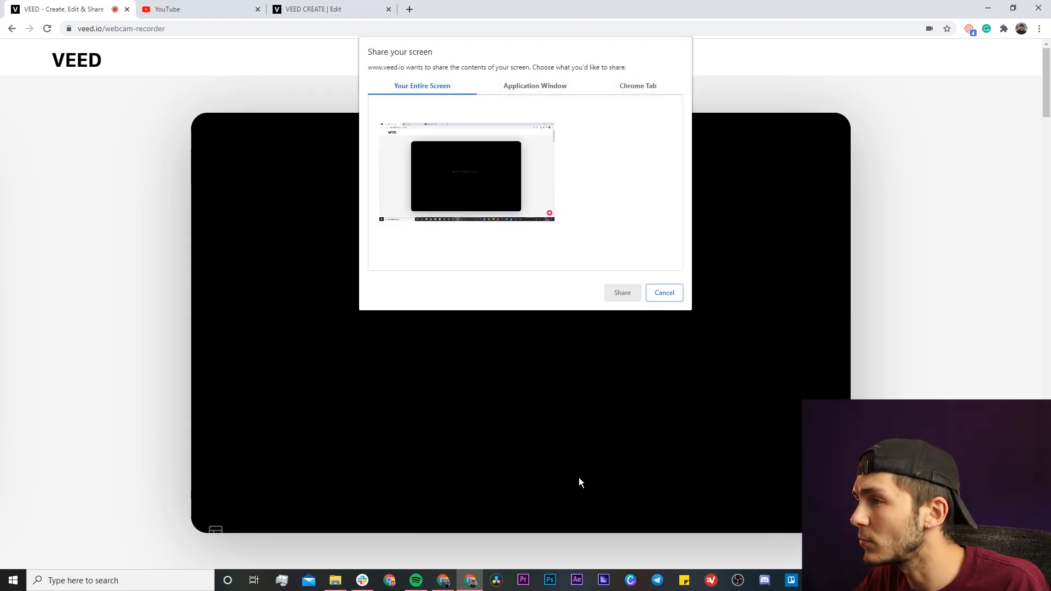
pyautogui.click(621, 293)
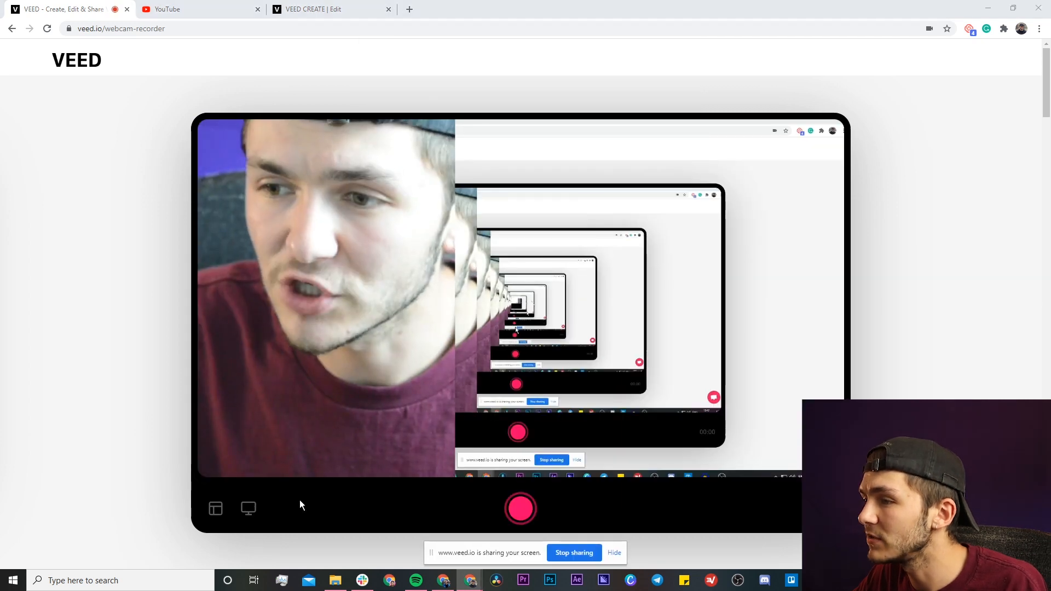
pyautogui.click(216, 509)
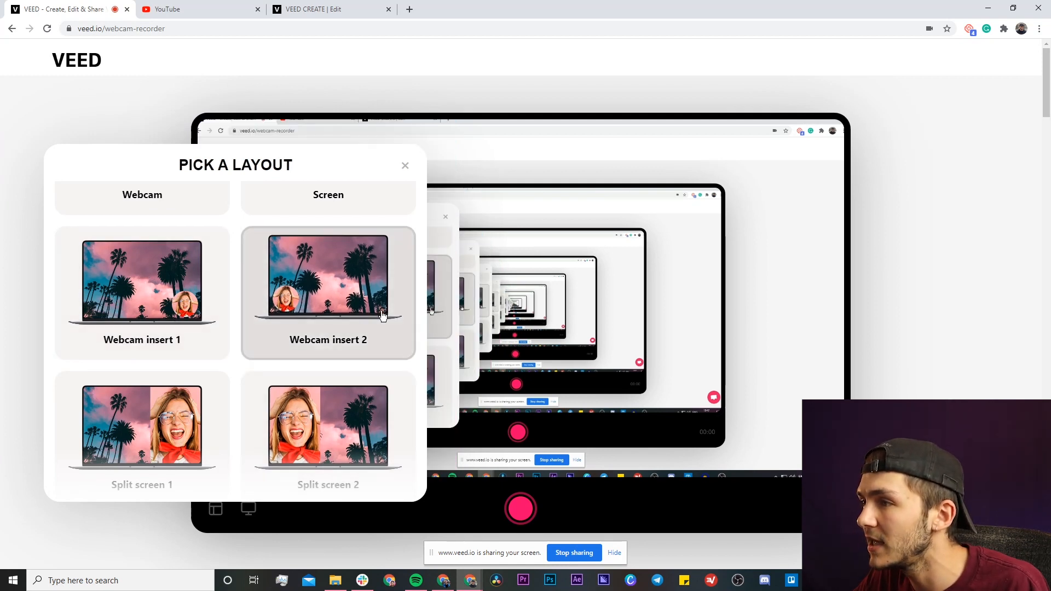
pyautogui.click(328, 294)
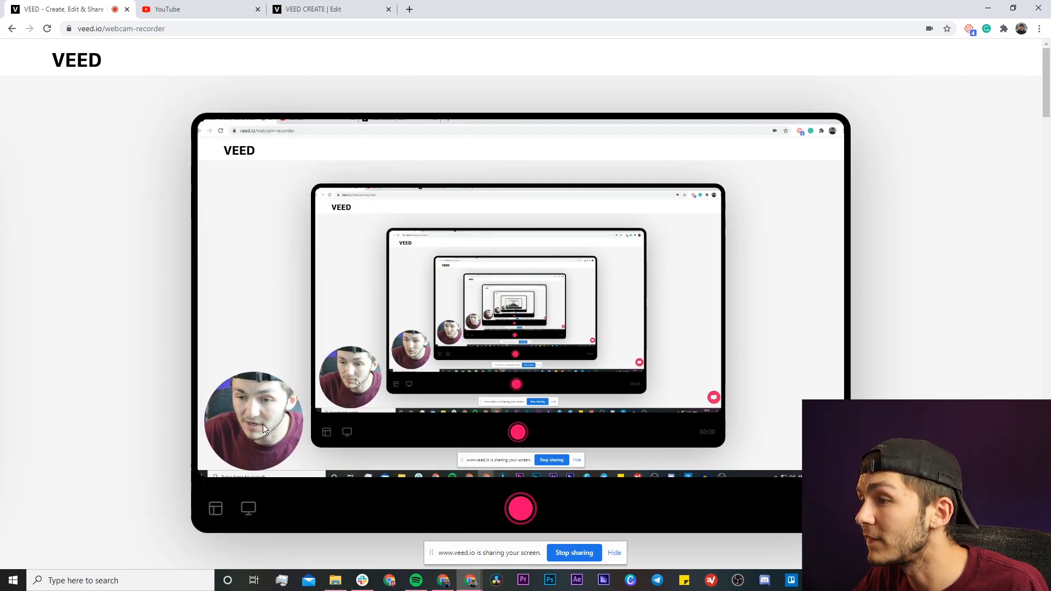
pyautogui.click(519, 508)
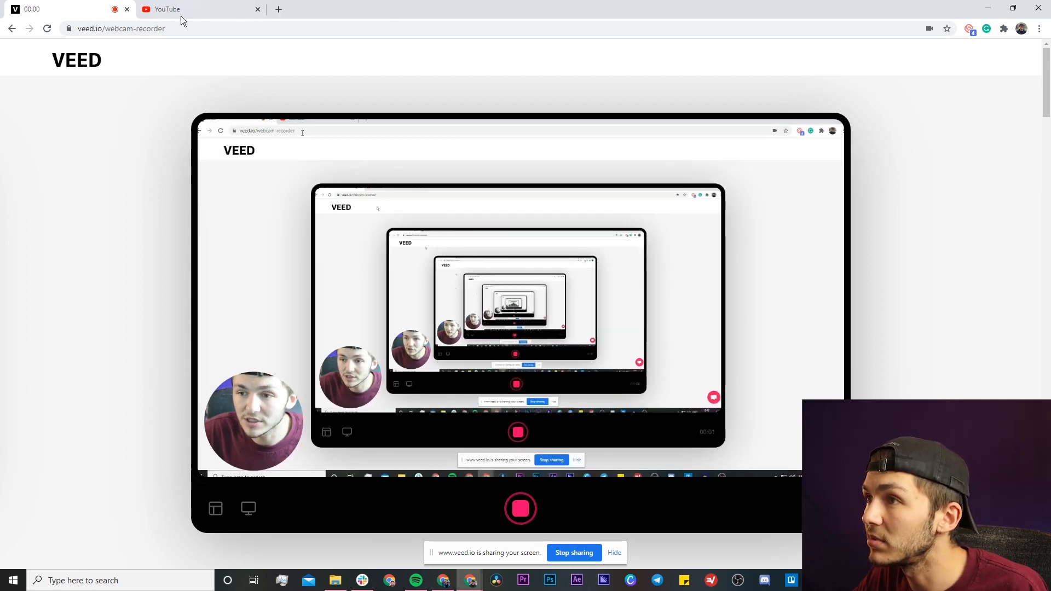
# Search YouTube for 'veed' while the take keeps recording
pyautogui.click(195, 8)
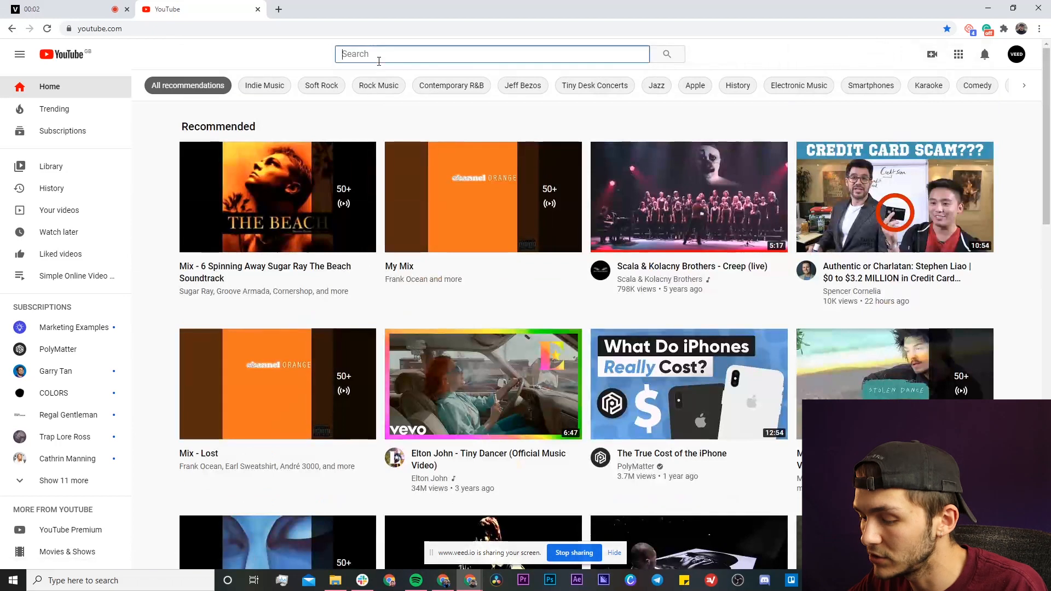
pyautogui.write('veed')
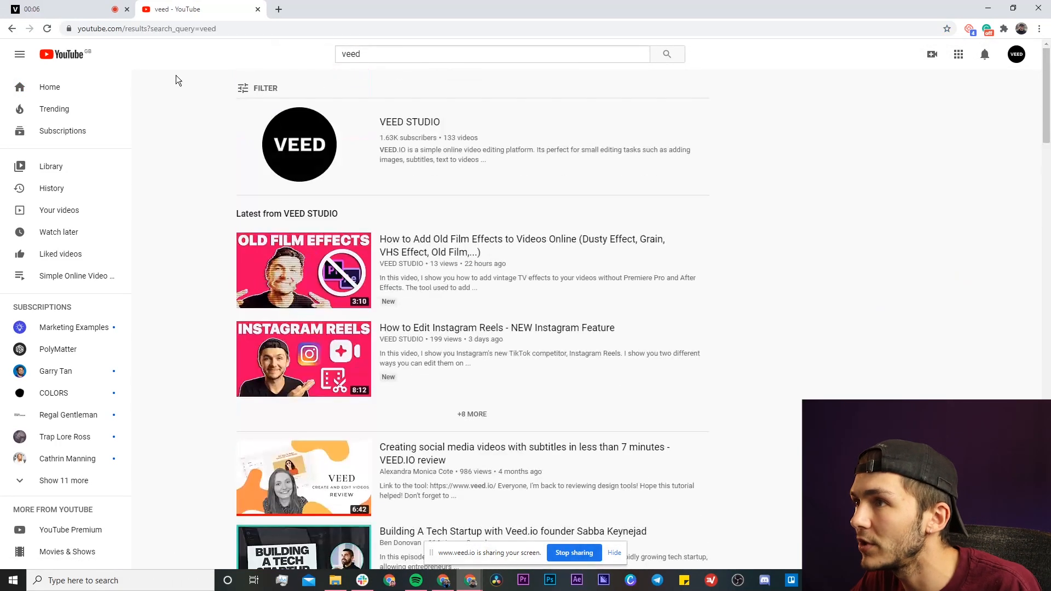
pyautogui.moveTo(101, 52)
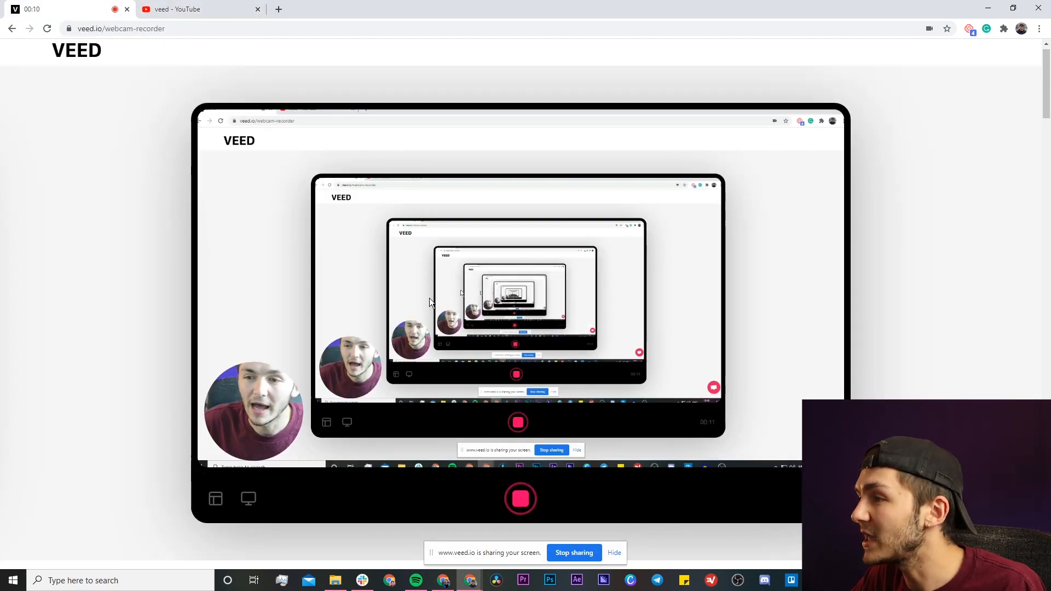
# Stop the take at about 13 seconds and open it in VEED's editor
pyautogui.scroll(-3)
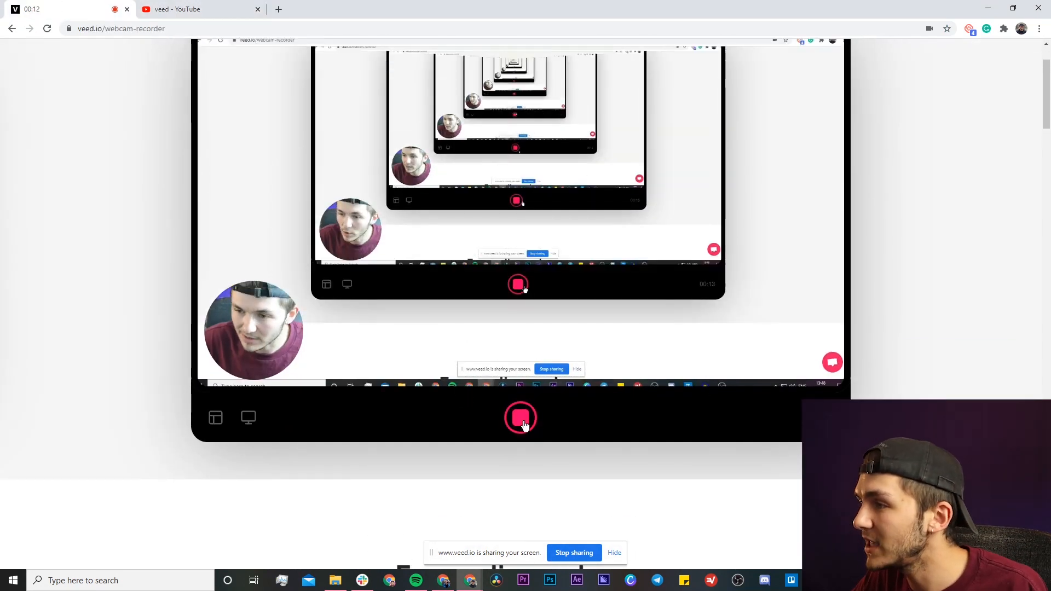
pyautogui.click(520, 417)
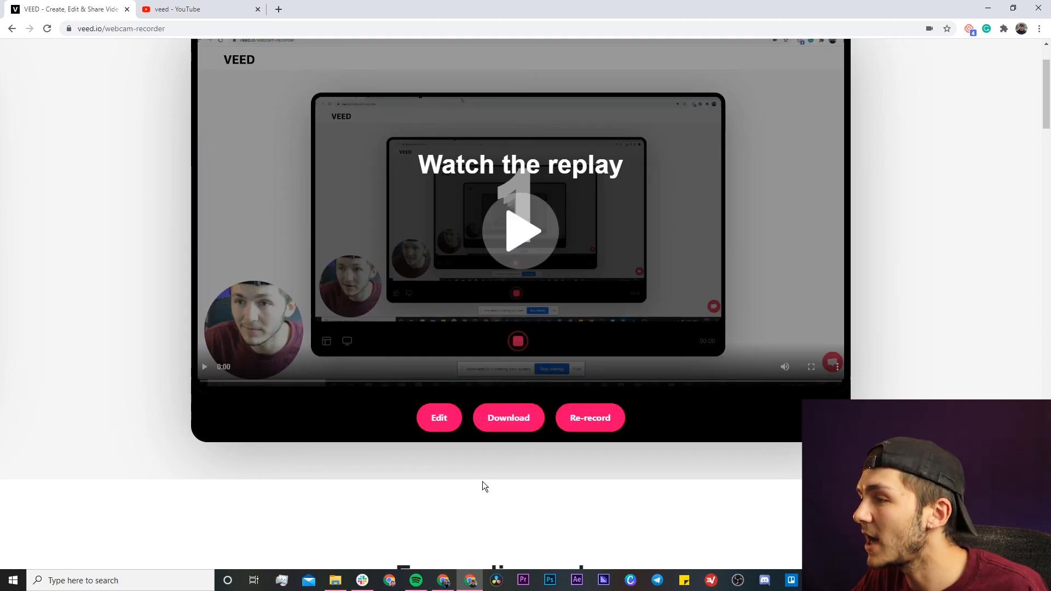
pyautogui.click(439, 418)
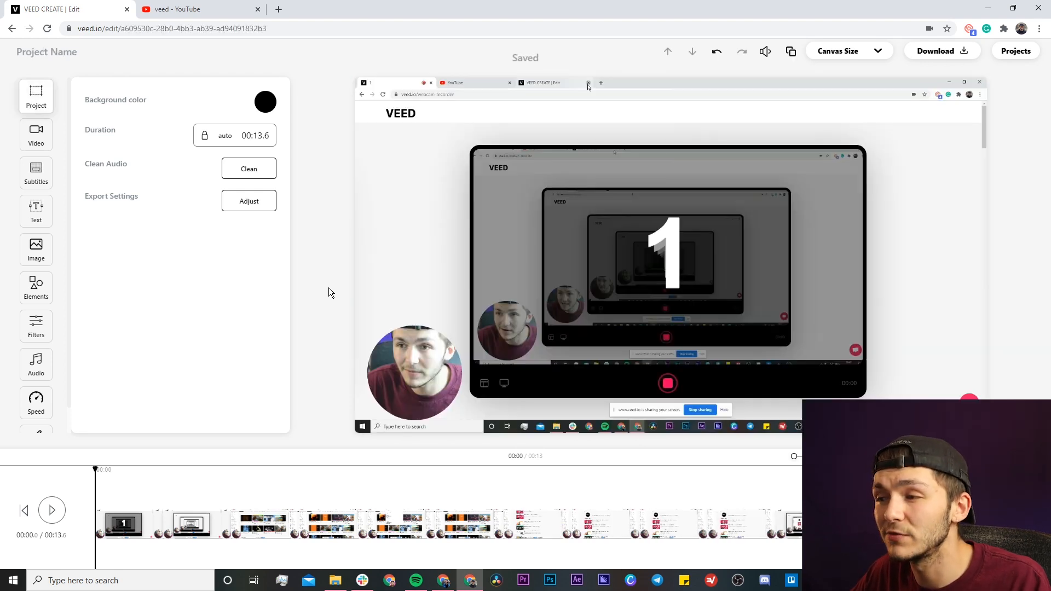
pyautogui.moveTo(328, 308)
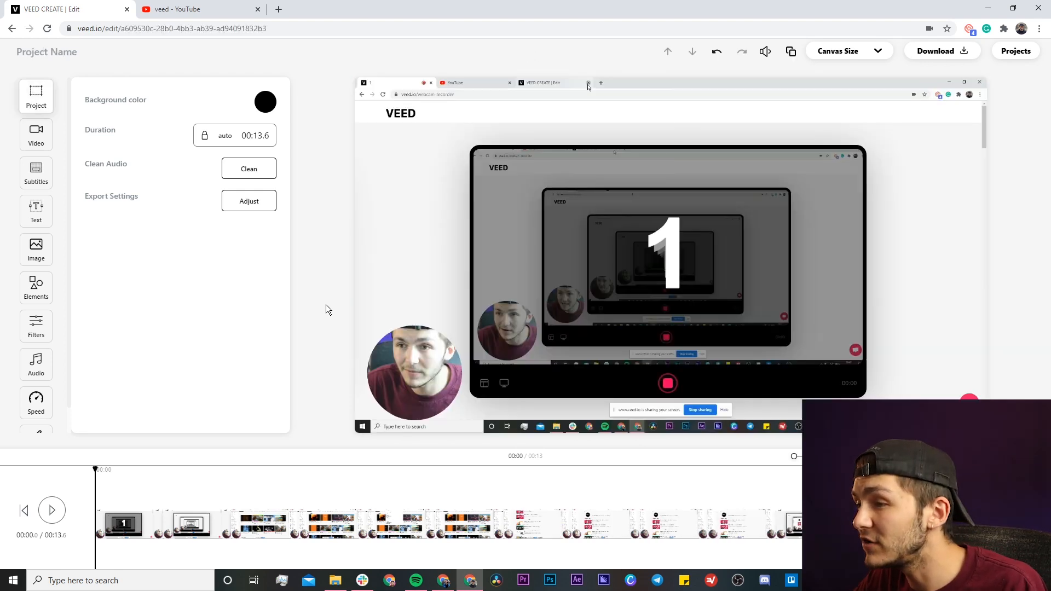
# Preview the recorded inset-webcam clip in the editor
pyautogui.click(51, 510)
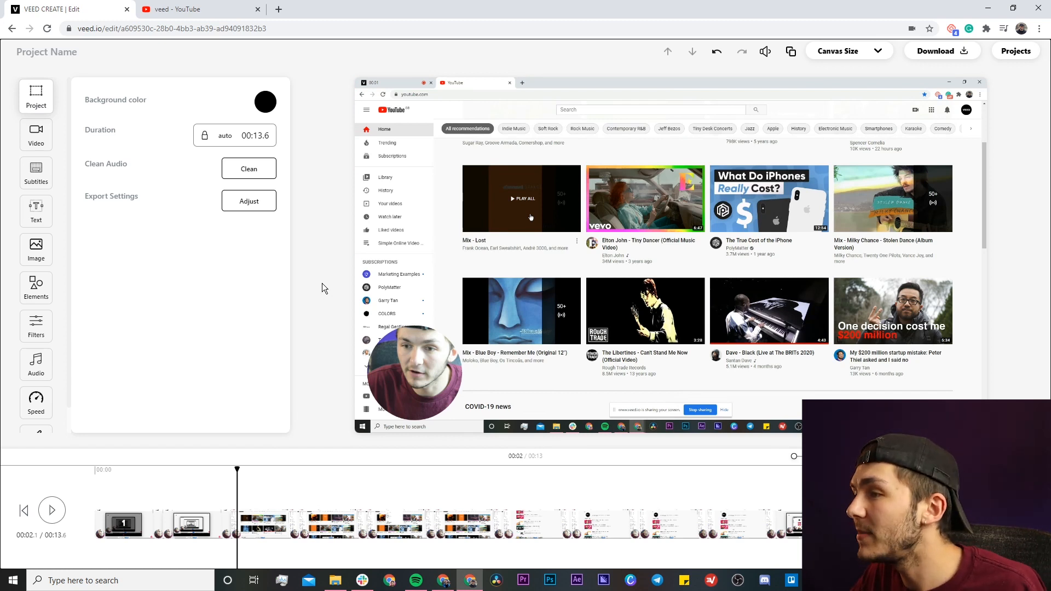
pyautogui.moveTo(159, 482)
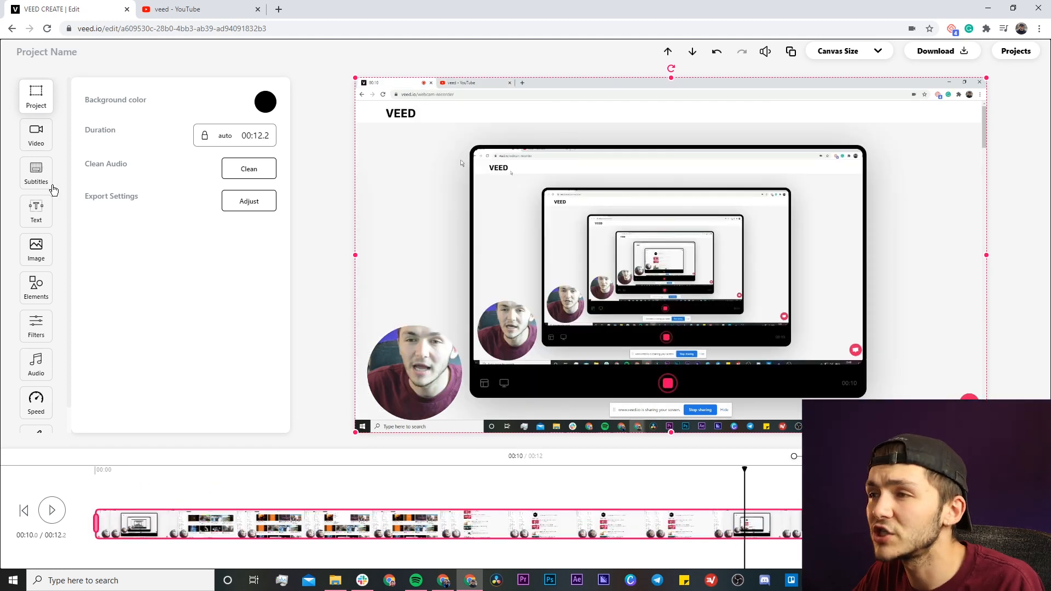
# Browse the Text and Audio tools, then add a new drawing layer from Draw
pyautogui.click(35, 211)
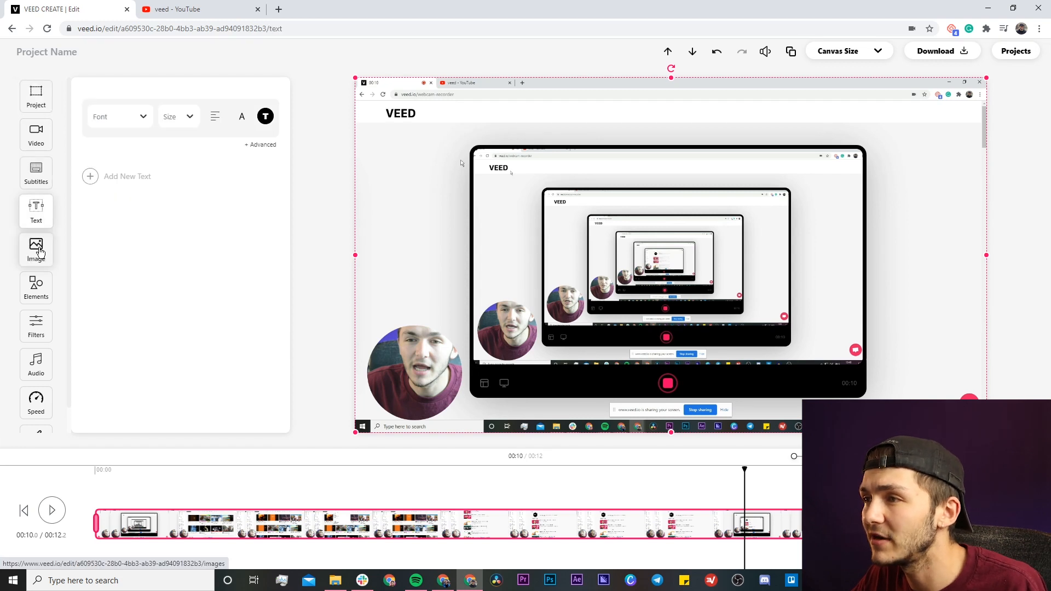
pyautogui.click(35, 337)
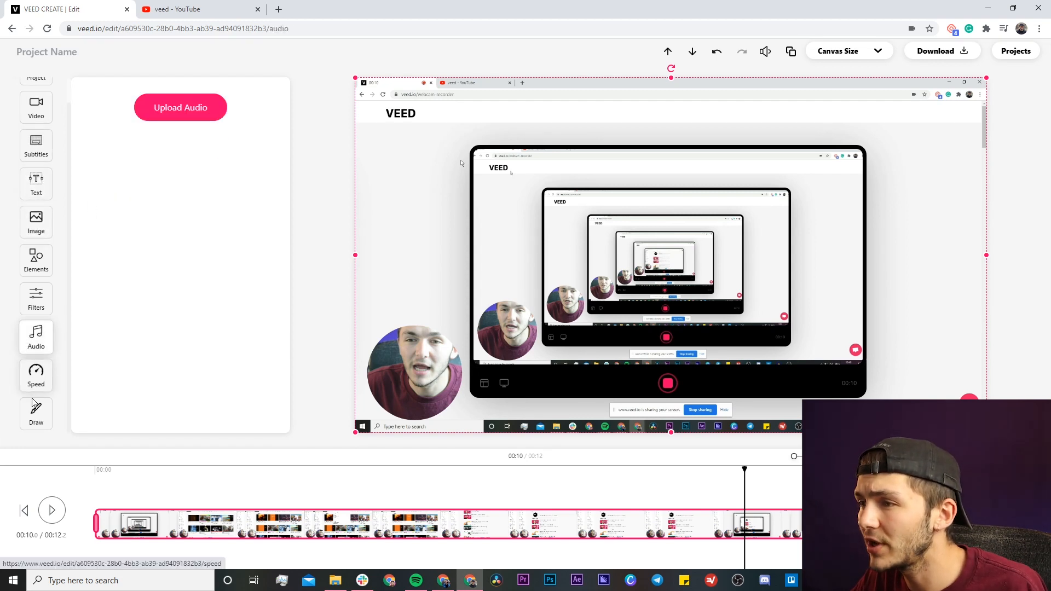
pyautogui.click(35, 413)
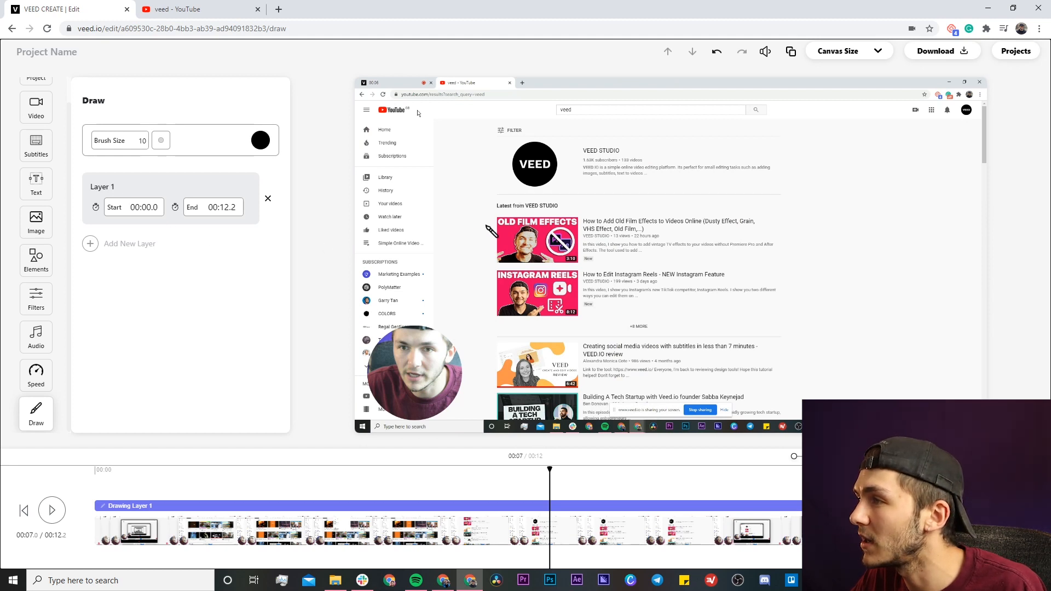
# Outline the VEED STUDIO logo and top two thumbnails in black, starting at 00:07.0
pyautogui.moveTo(490, 208); pyautogui.dragTo(644, 322)
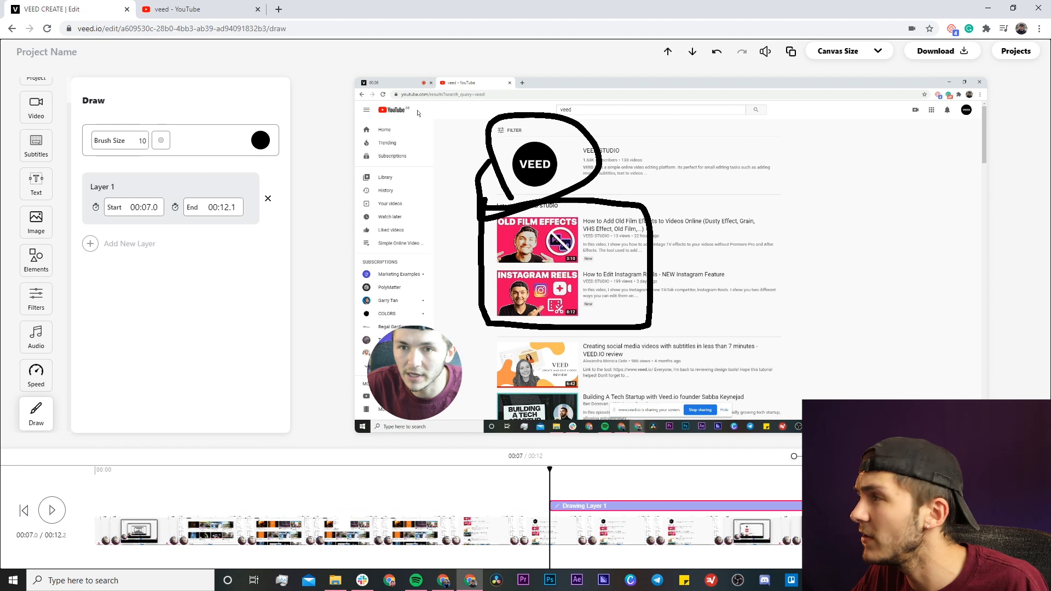
pyautogui.moveTo(760, 443)
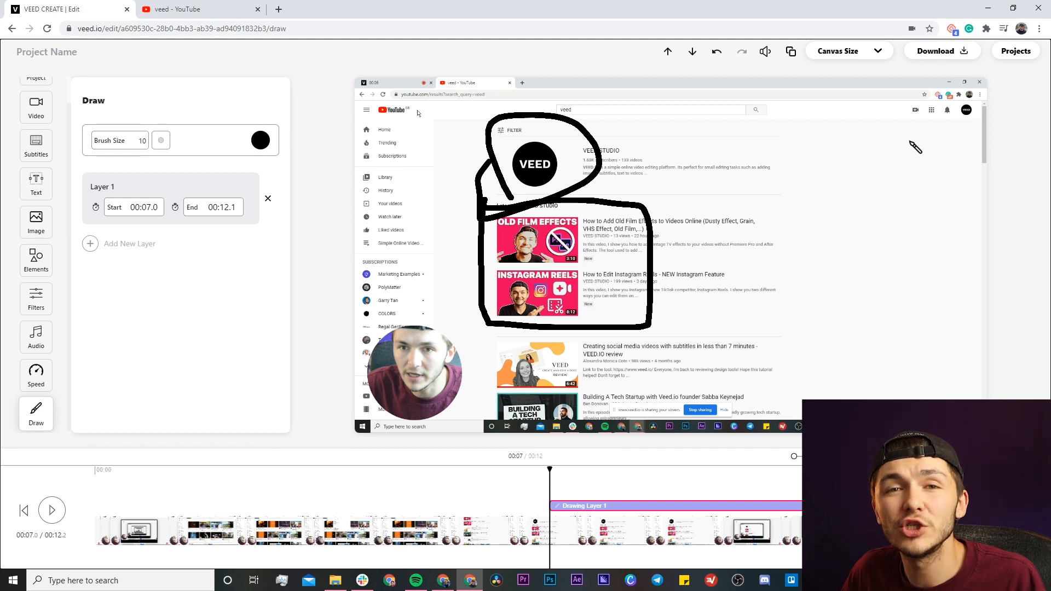
pyautogui.moveTo(879, 72)
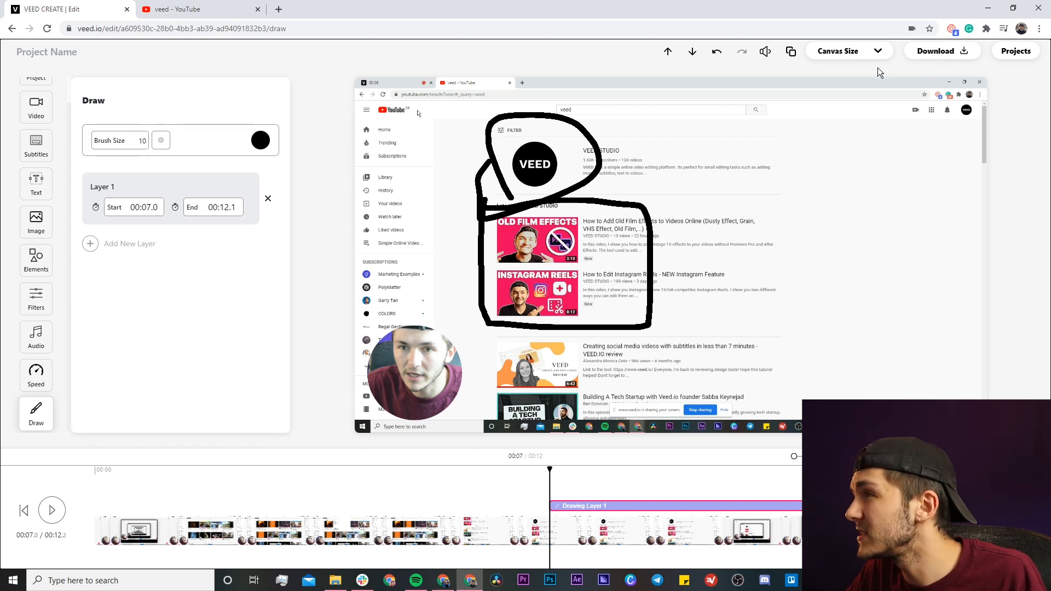
# Set the canvas to a 1:1 square and fit the whole recording inside it
pyautogui.click(848, 52)
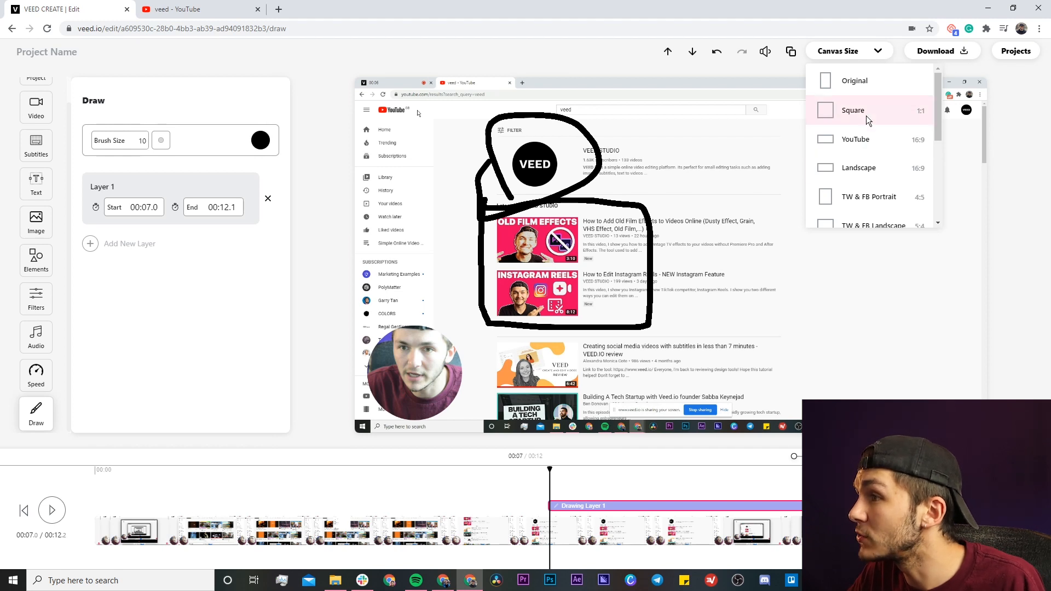
pyautogui.click(853, 109)
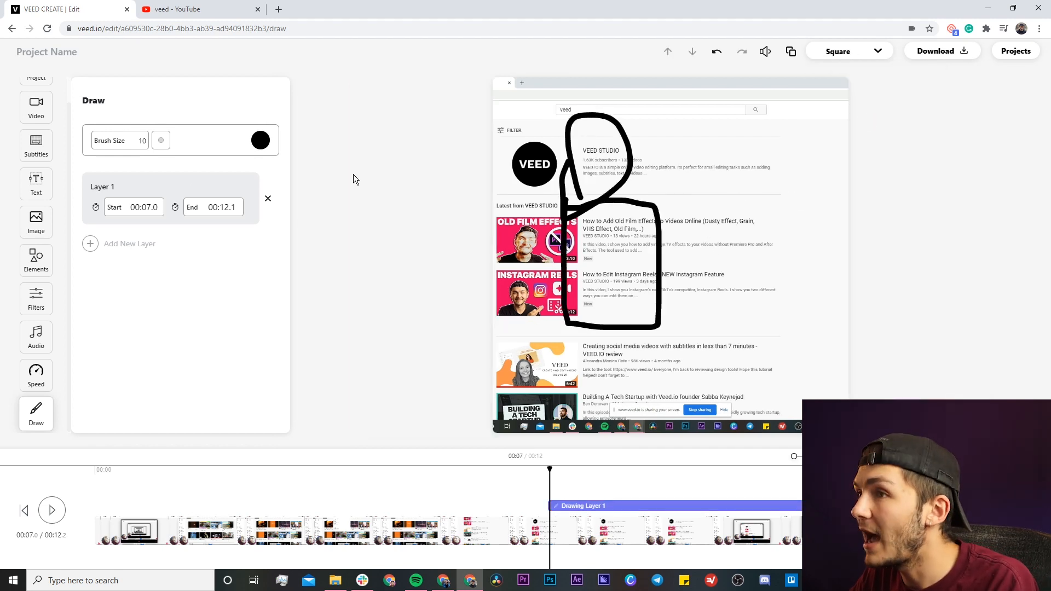
pyautogui.click(35, 133)
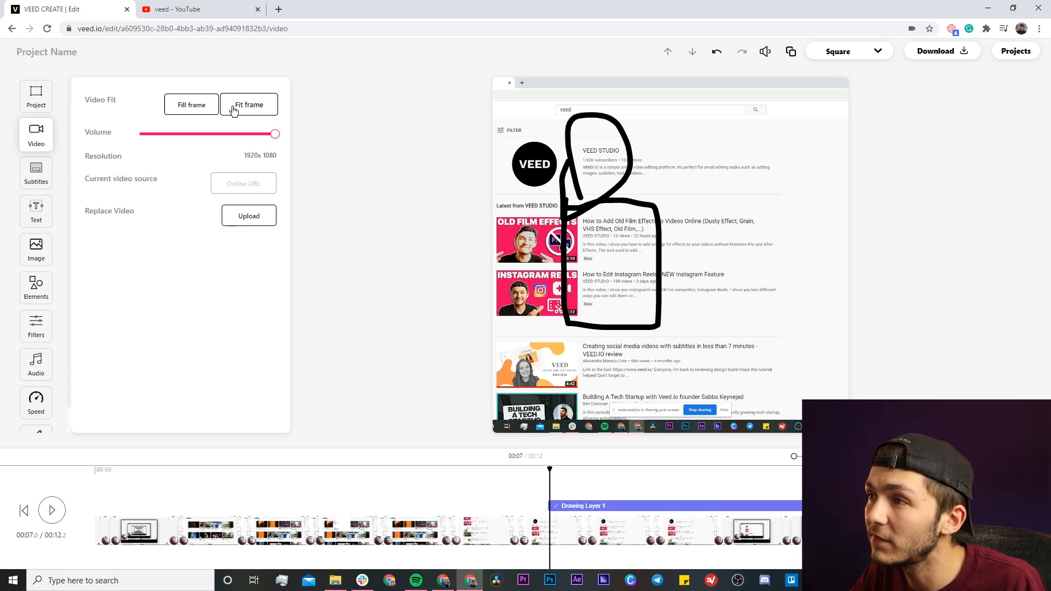
pyautogui.click(249, 105)
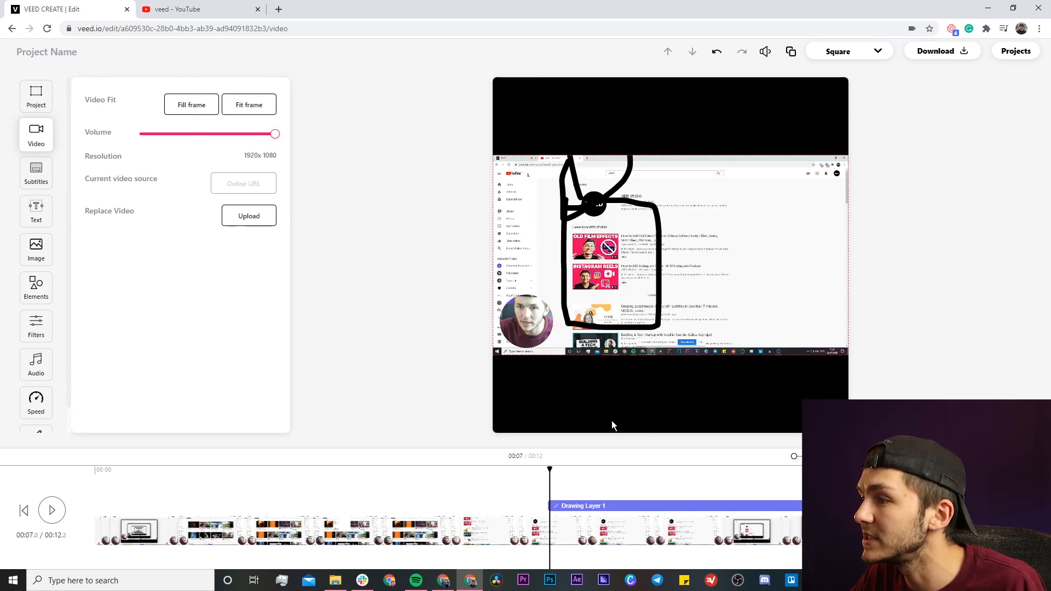
# Select the drawing layer on the timeline, remove it, and return to the video fit settings
pyautogui.click(578, 506)
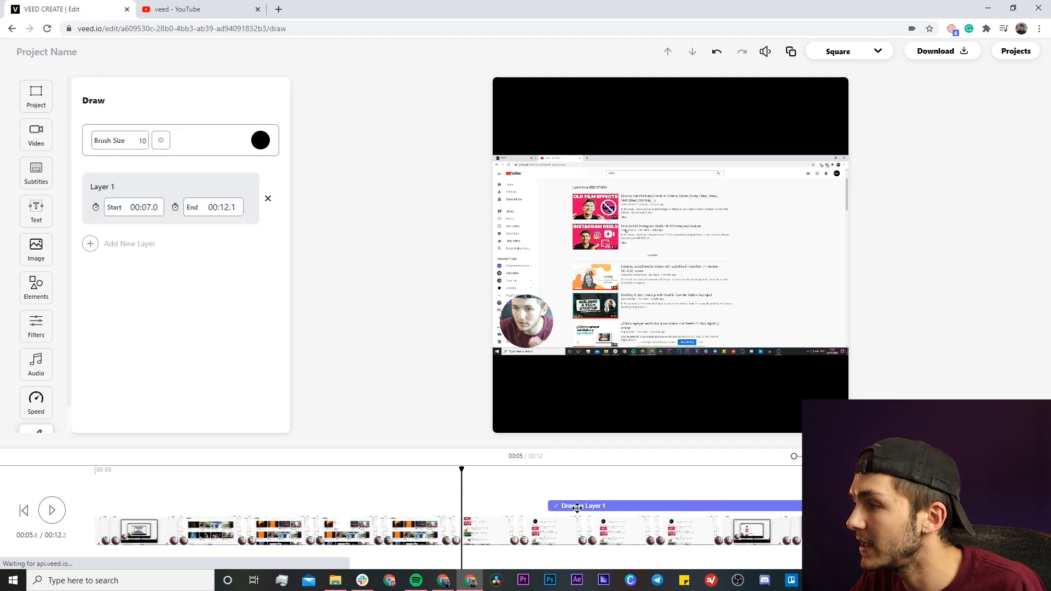
pyautogui.click(267, 198)
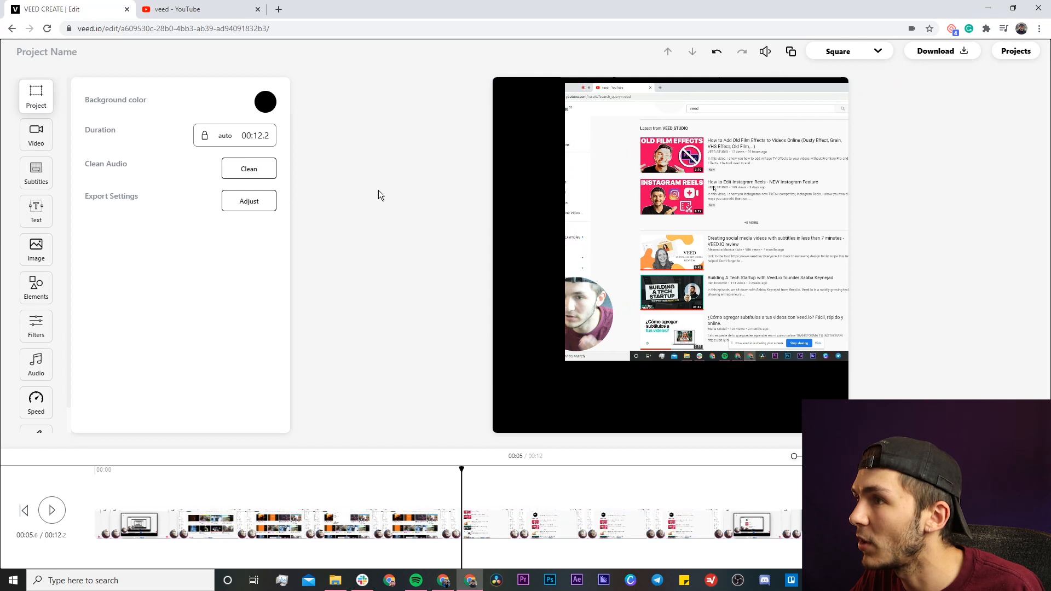
pyautogui.click(35, 135)
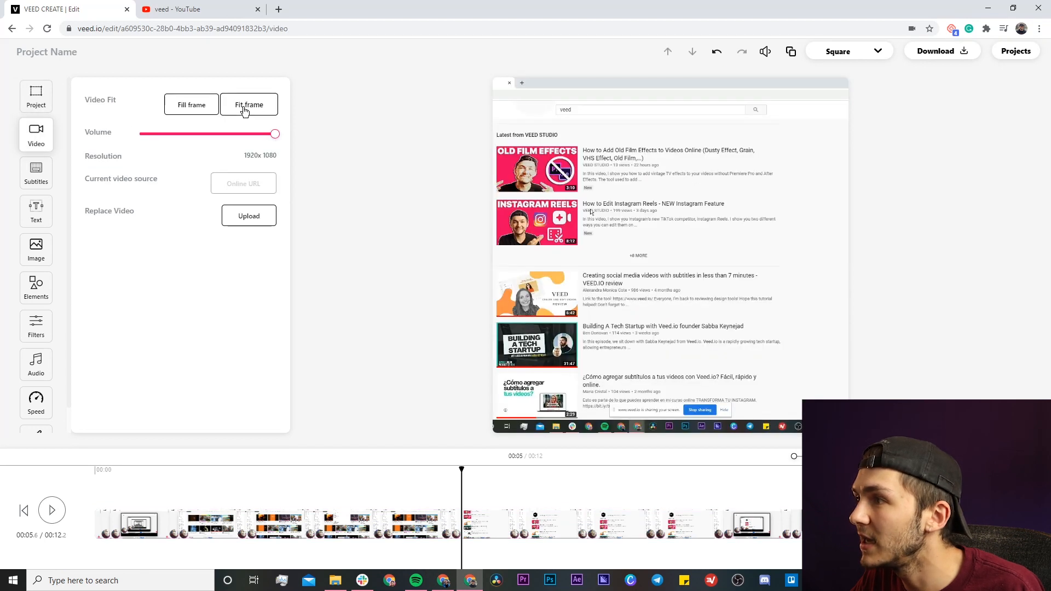